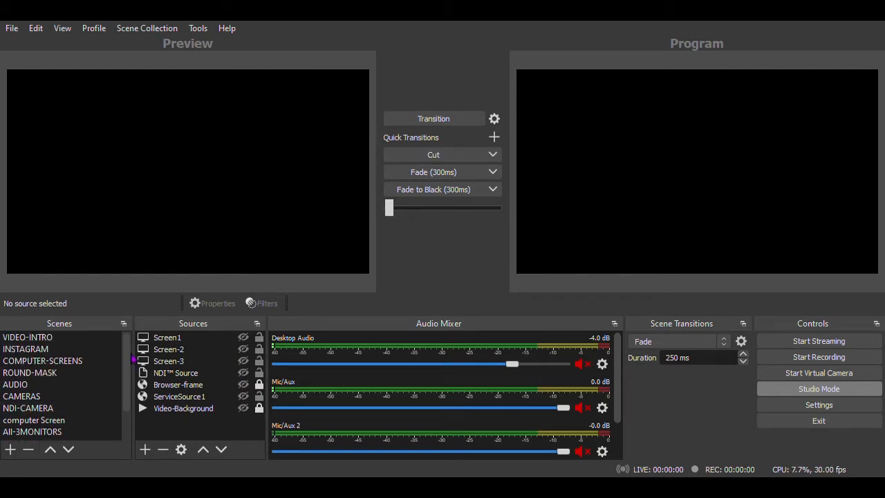
# Step: Make the INSTAGRAM scene active in the Scenes dock
pyautogui.click(25, 349)
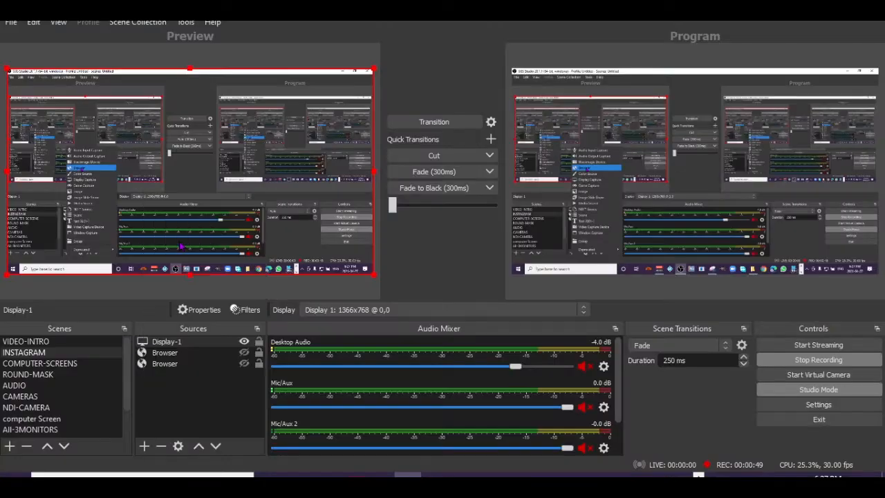
# Step: Add the existing Browser source to INSTAGRAM and remove the scene's other unneeded sources
pyautogui.click(144, 445)
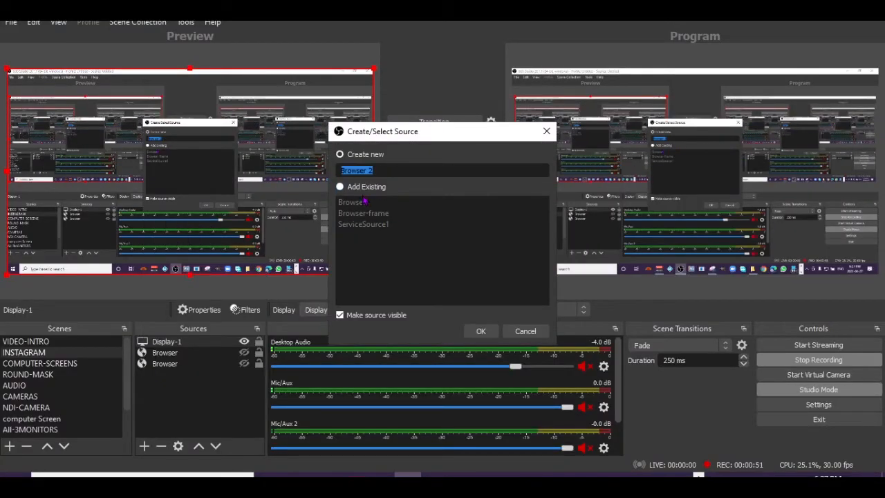
pyautogui.click(351, 202)
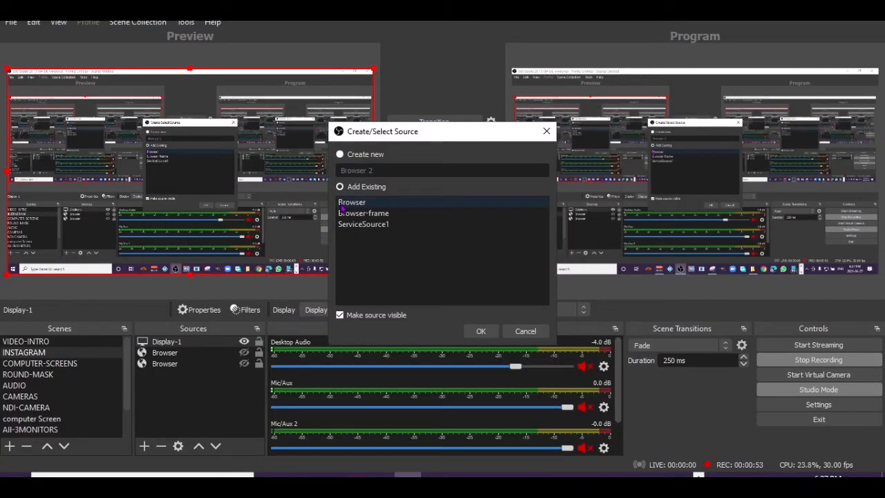
pyautogui.click(481, 331)
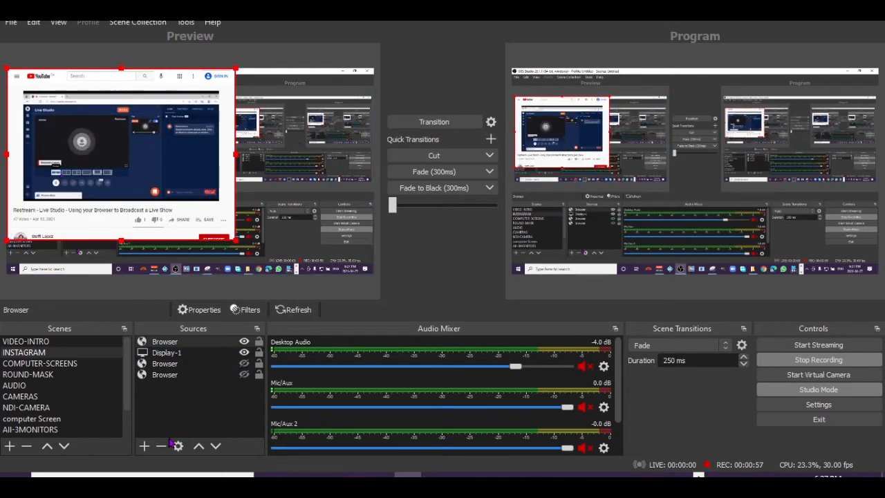
pyautogui.click(164, 341)
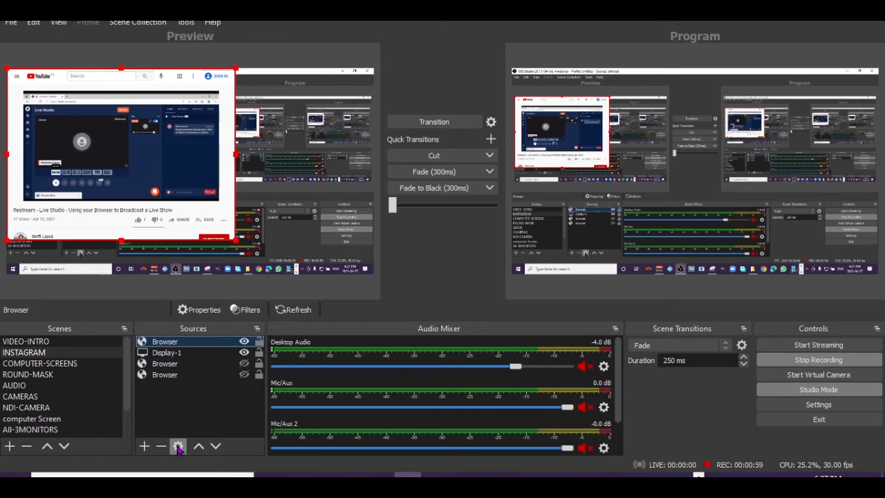
pyautogui.click(203, 310)
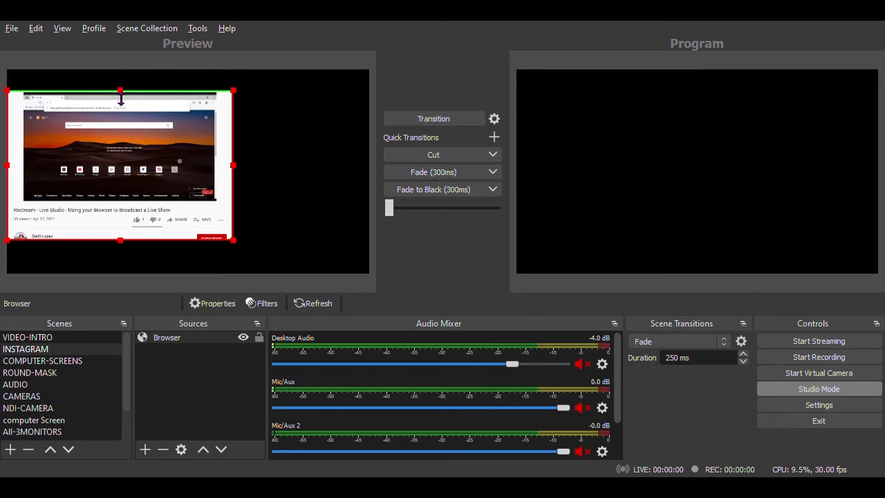
# Step: Alt-crop the browser source's top and right edges to fit the portrait canvas
pyautogui.moveTo(122, 94); pyautogui.dragTo(122, 111)
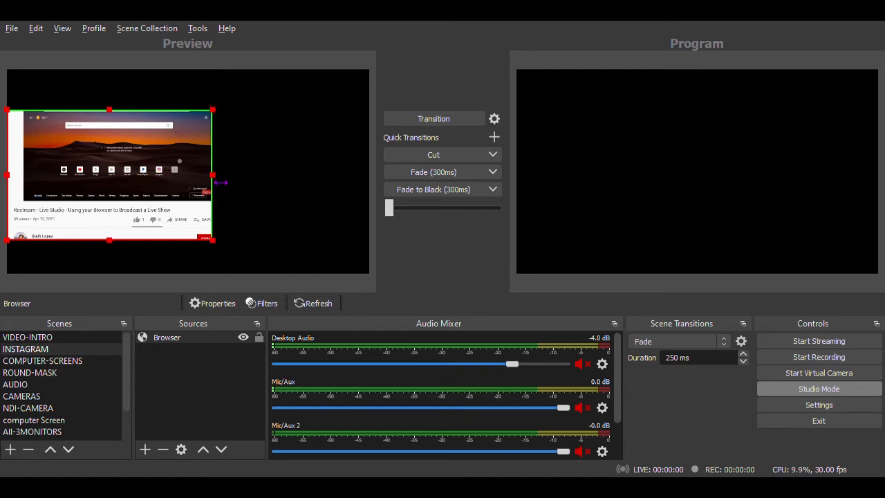
pyautogui.moveTo(213, 174); pyautogui.dragTo(220, 188)
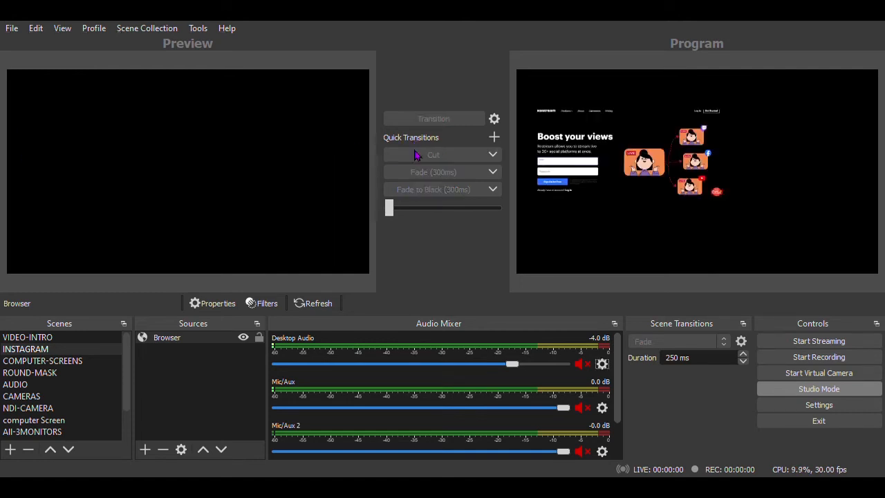
# Step: Toggle through COMPUTER-SCREENS back to INSTAGRAM and bring up Settings on the Output page
pyautogui.click(41, 359)
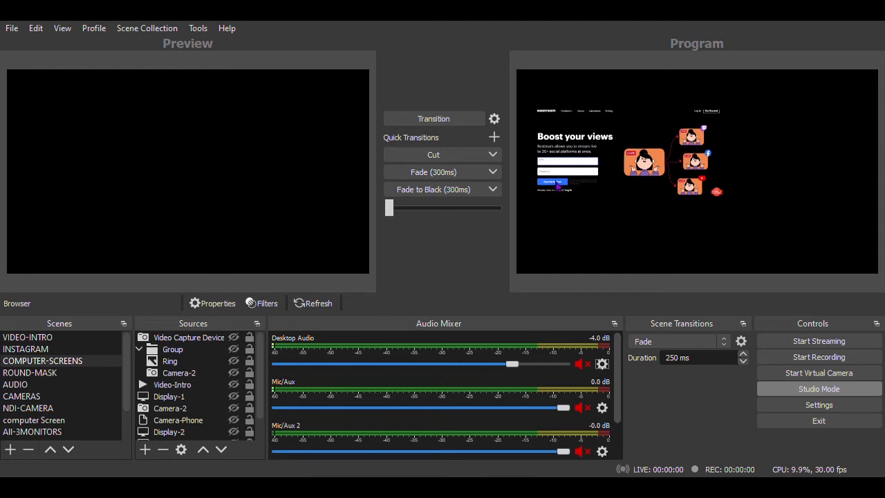
pyautogui.click(24, 348)
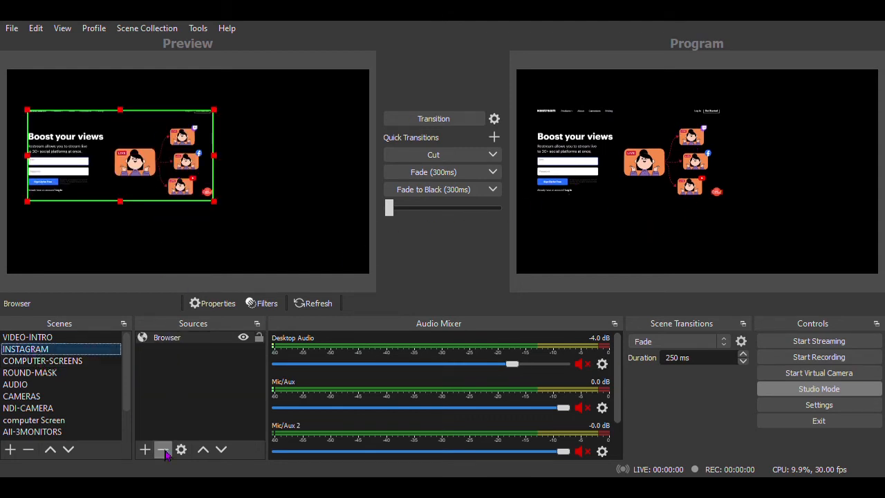
pyautogui.click(819, 403)
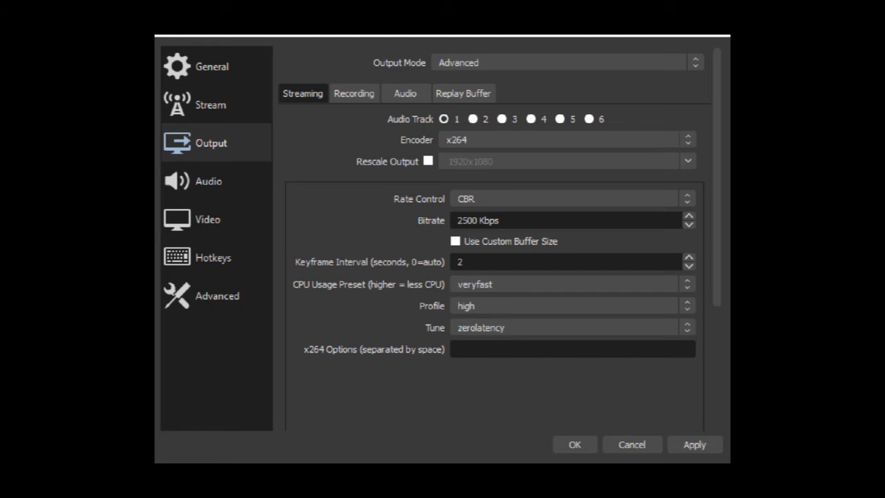
pyautogui.click(574, 444)
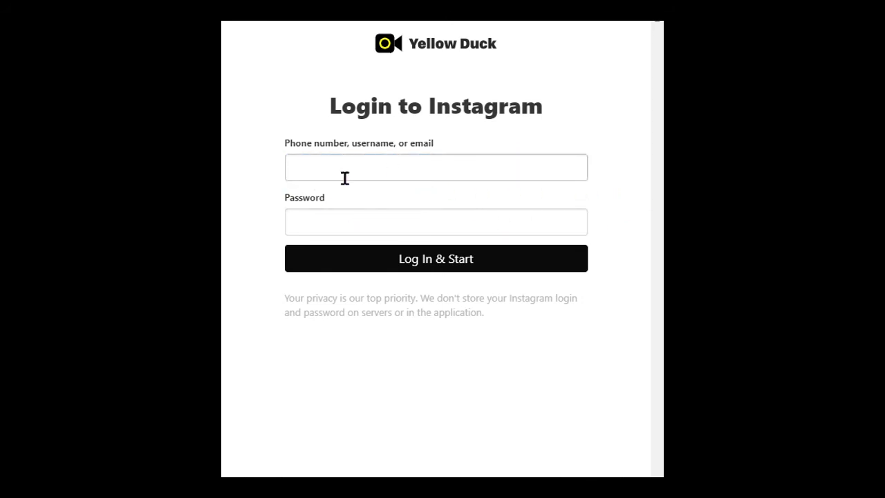
# Step: Log in to Instagram with Log In & Start to reveal the RTMP URL and stream key
pyautogui.click(436, 259)
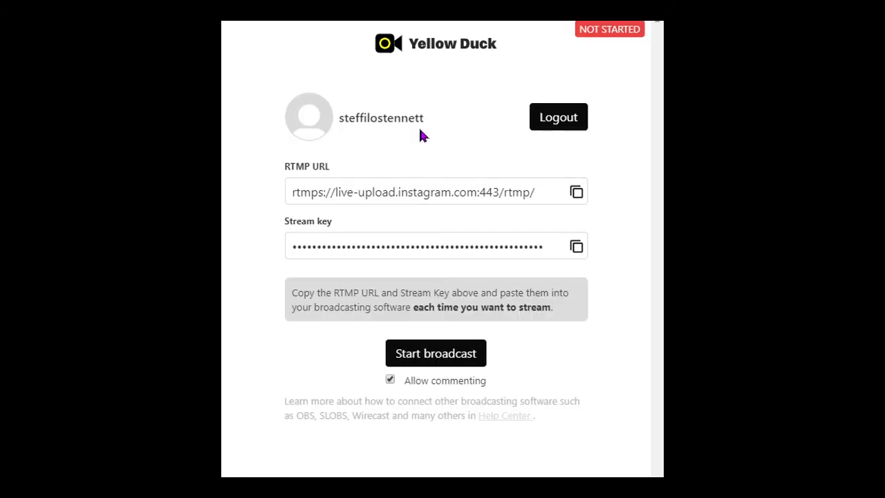